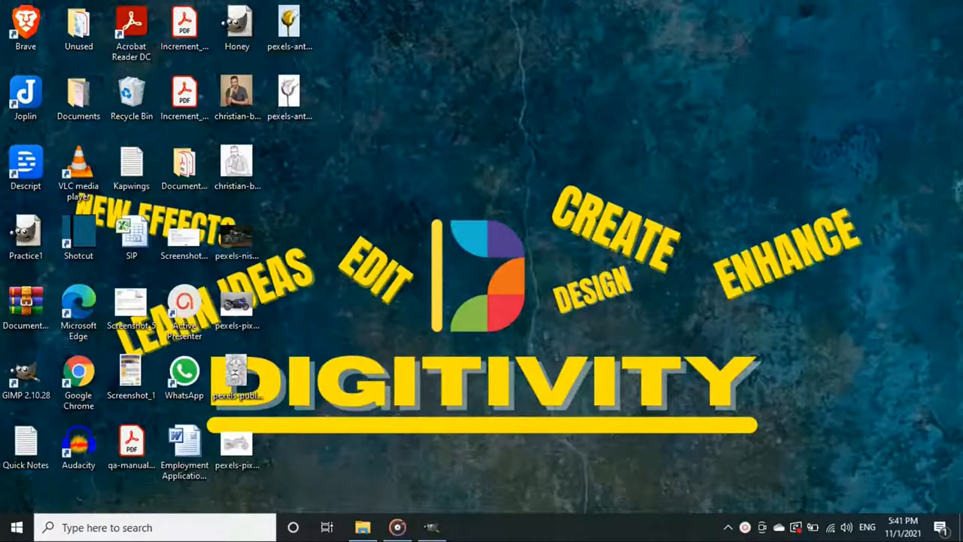
- Launch GIMP 2.10.28 from its desktop shortcut
click(430, 527)
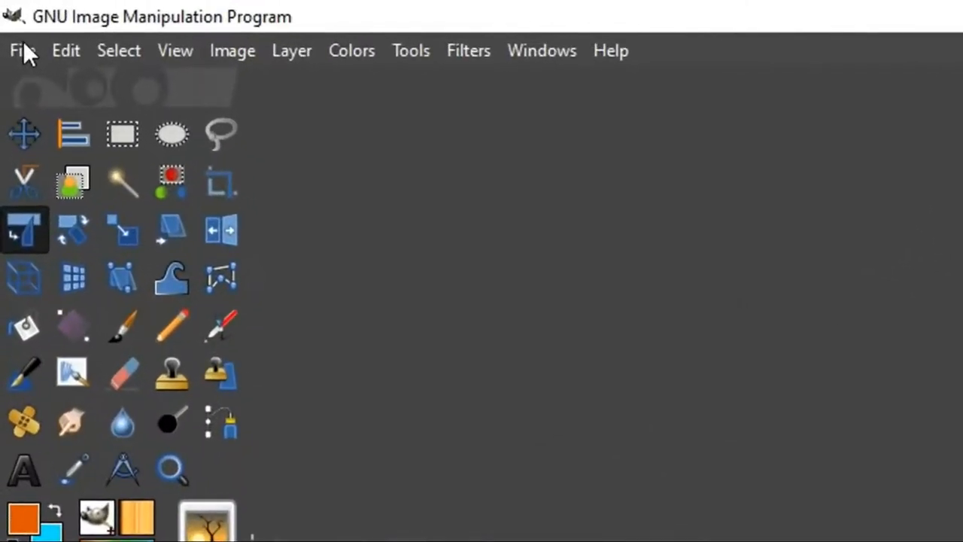
- Open the christian-buehner portrait from the Desktop via File > Open
click(23, 50)
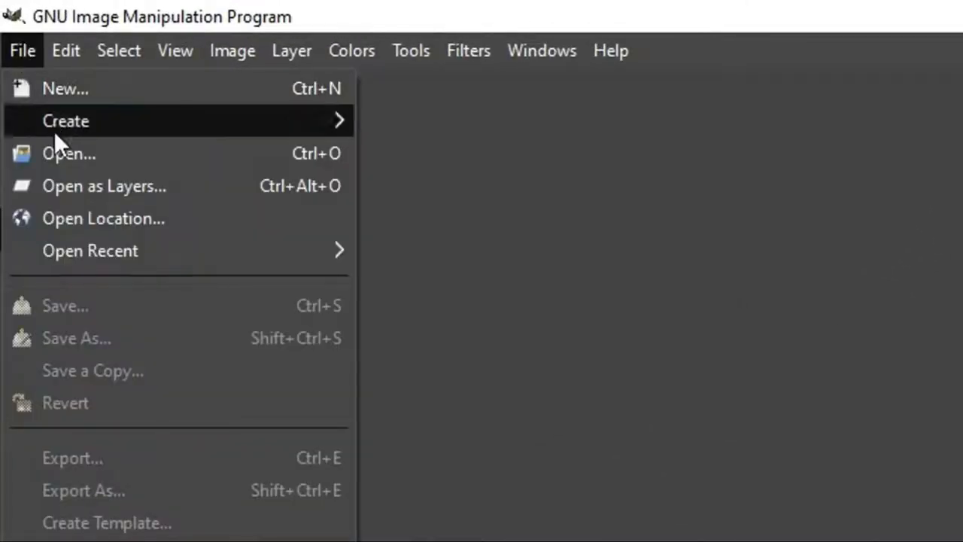
click(69, 154)
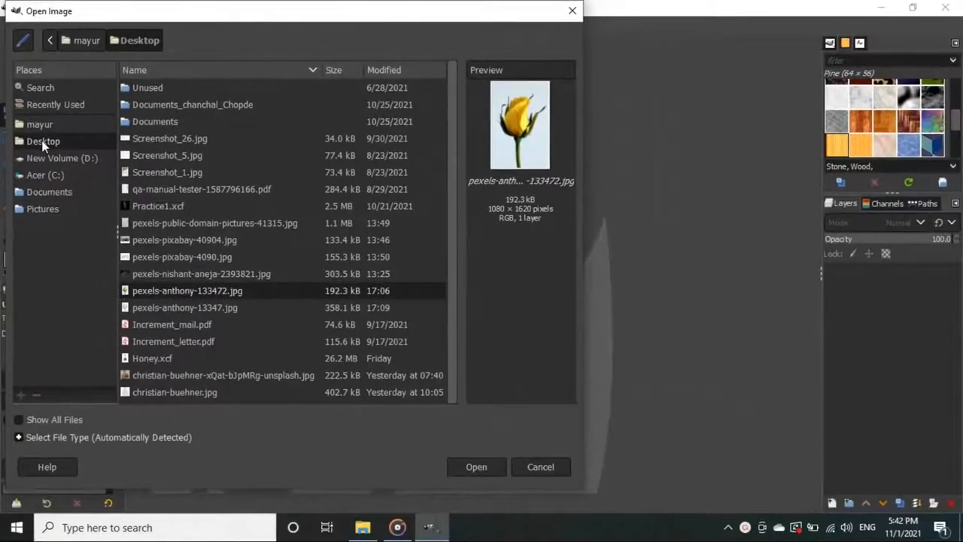
click(475, 467)
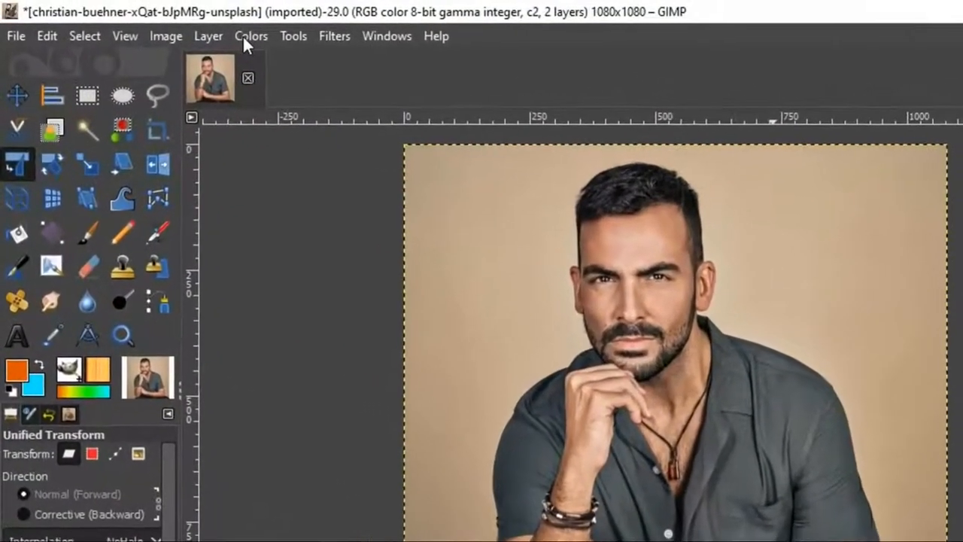
- Desaturate the portrait to black and white and duplicate the grey layer
click(251, 36)
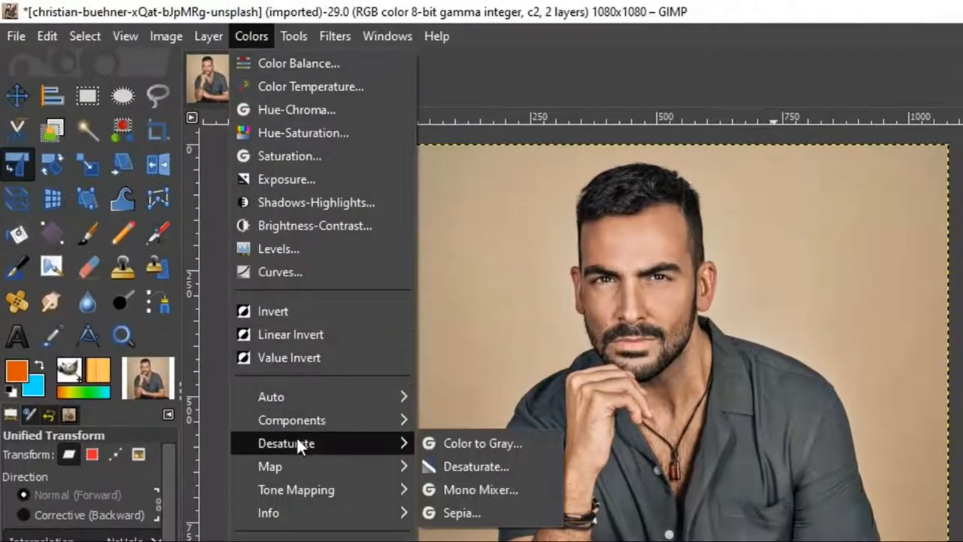
click(472, 467)
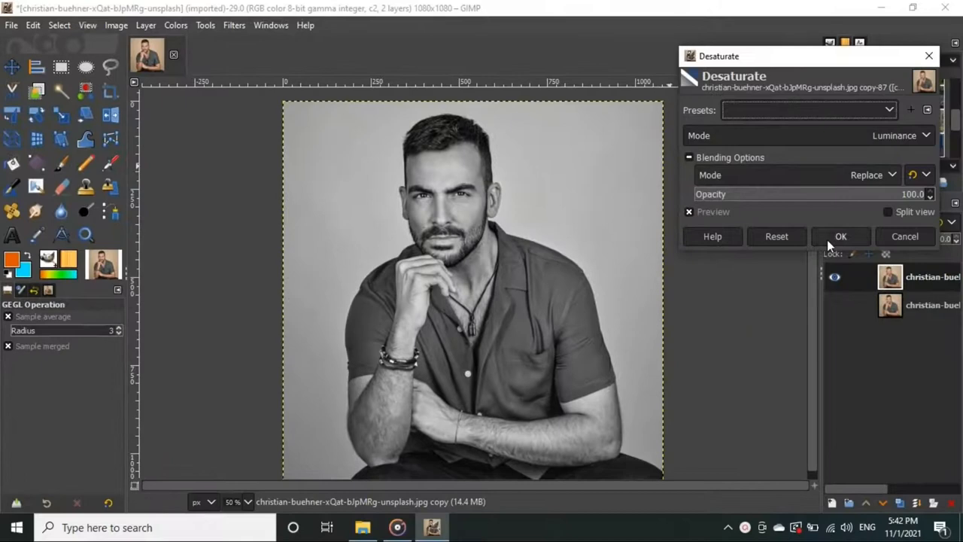
click(840, 237)
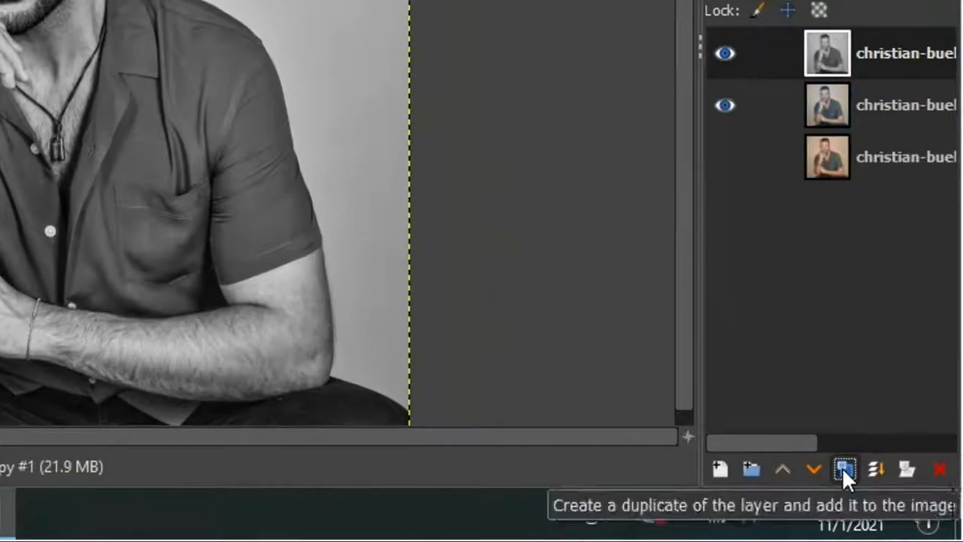
- Duplicate the grey layer again and set the top copy's mode to Dodge
click(845, 470)
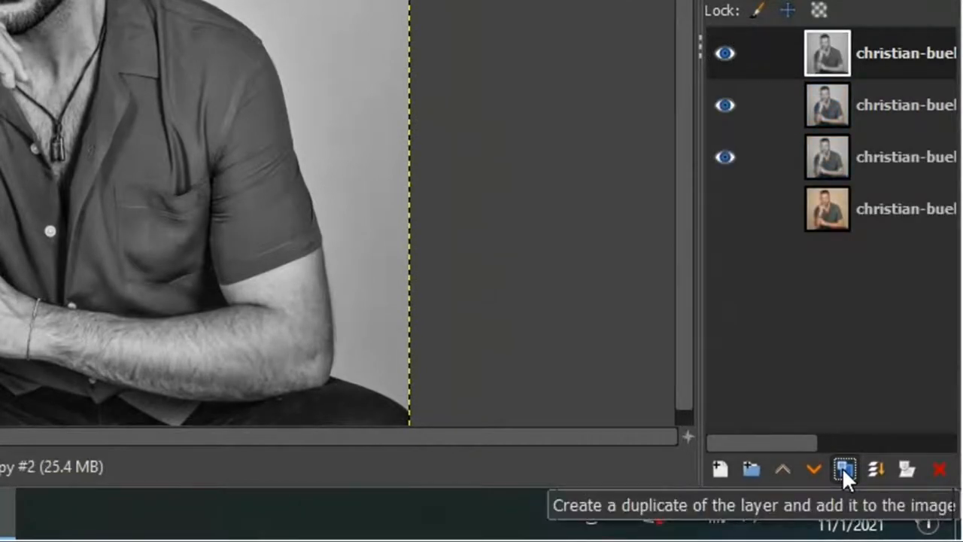
mouse_move(850, 374)
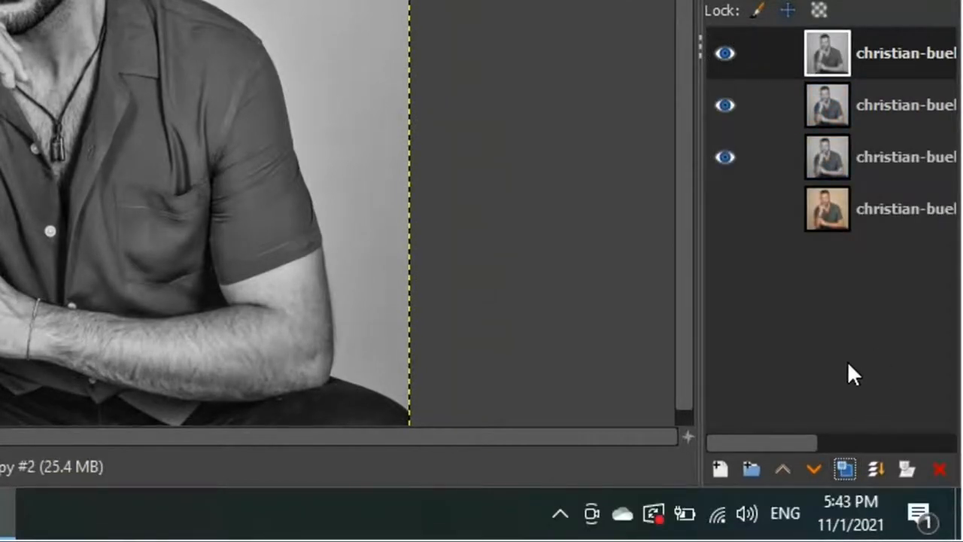
click(894, 96)
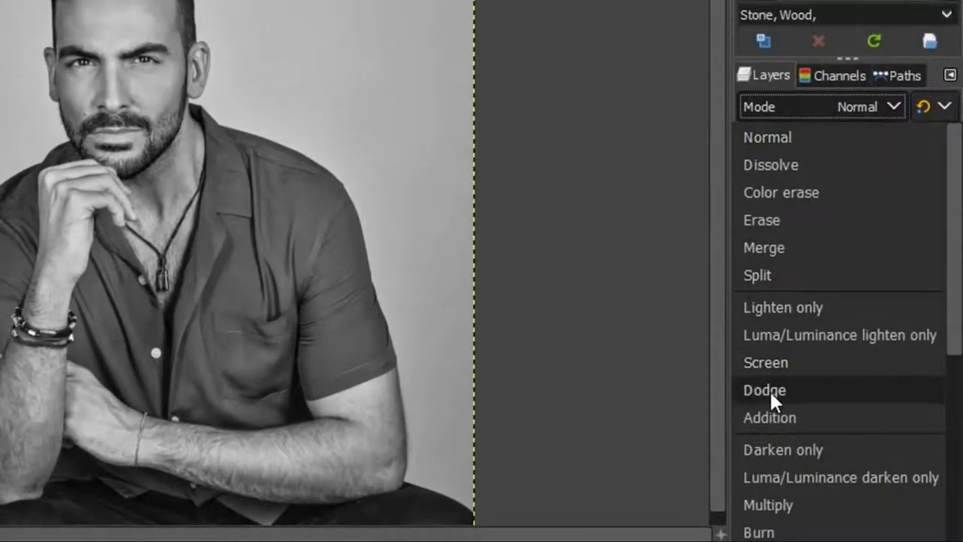
click(765, 390)
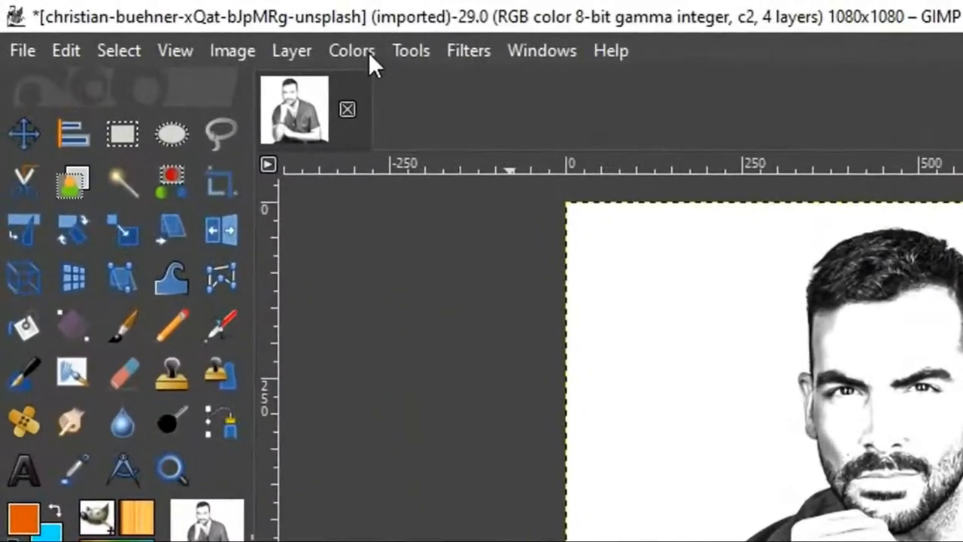
- Invert the top Dodge layer with Colors > Invert, turning the canvas white
click(352, 50)
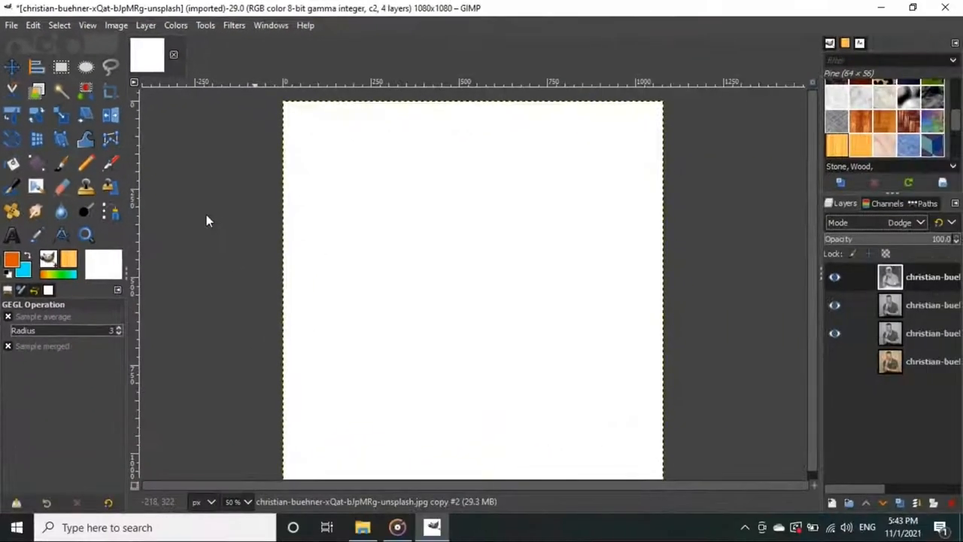
mouse_move(463, 278)
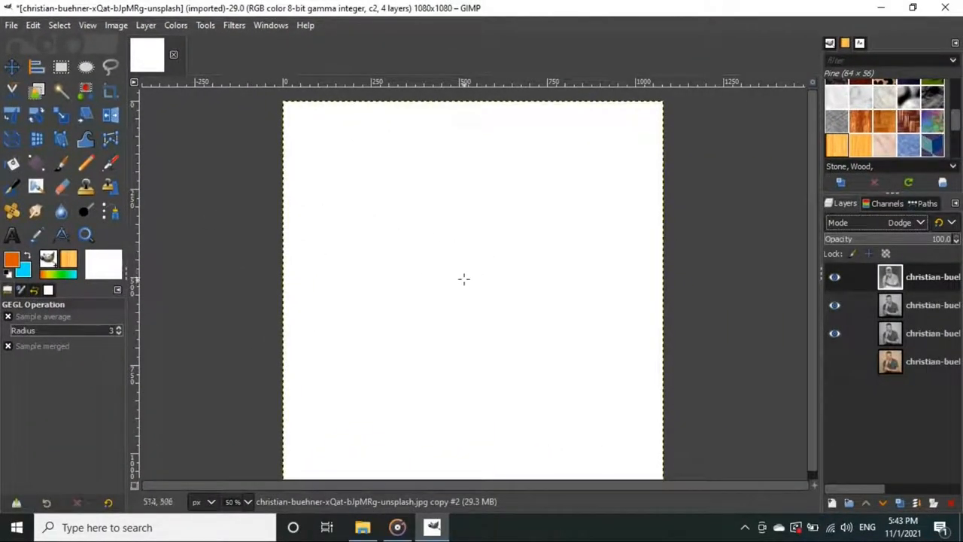
mouse_move(471, 259)
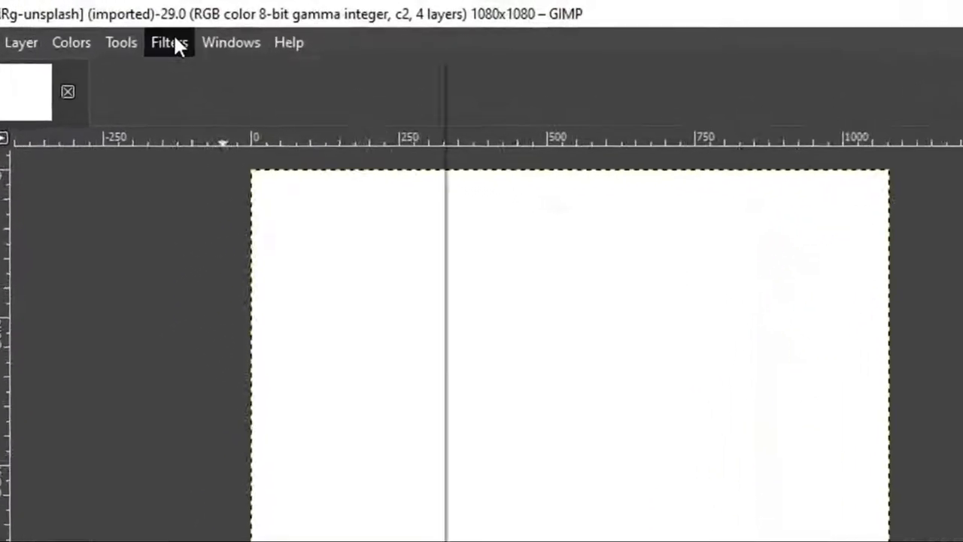
- Apply a Gaussian Blur of about 24.38 to the inverted Dodge layer
click(167, 42)
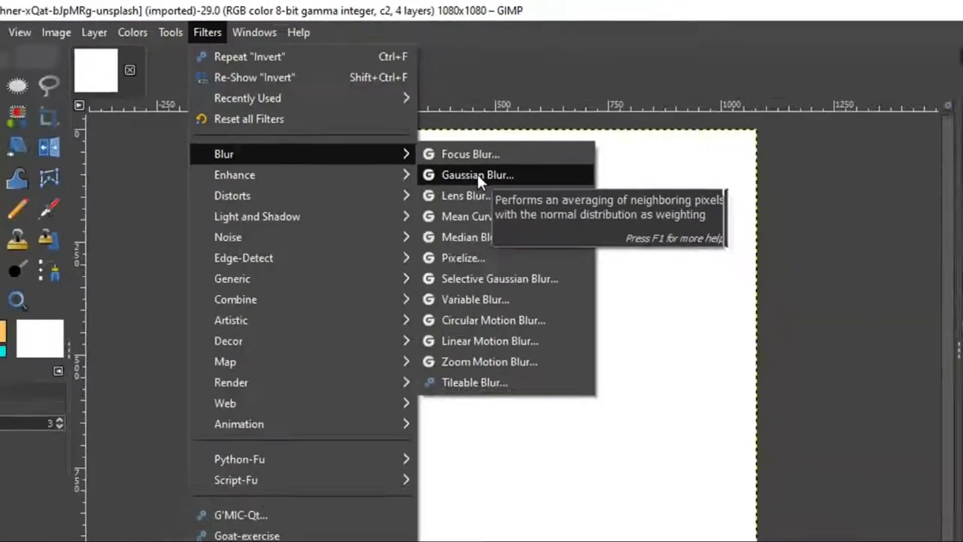
click(475, 175)
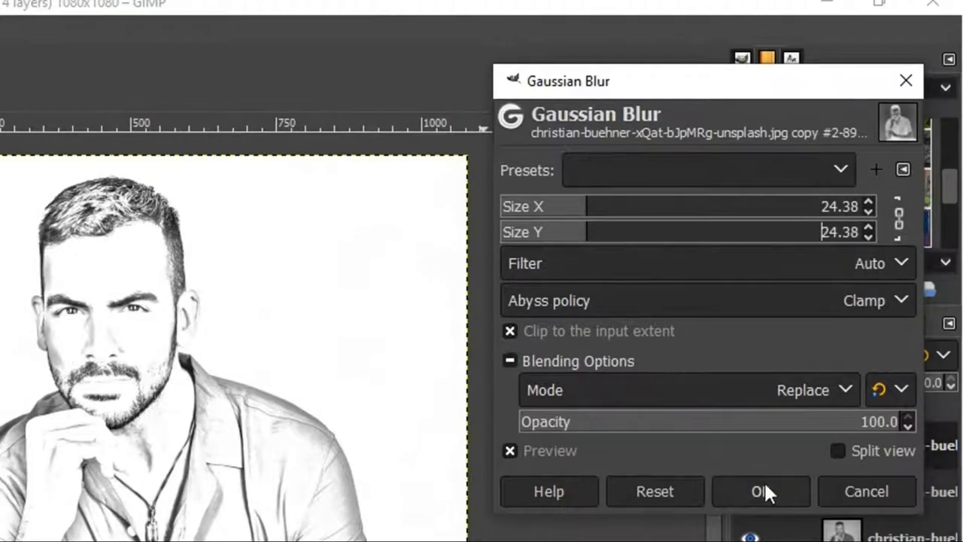
click(762, 491)
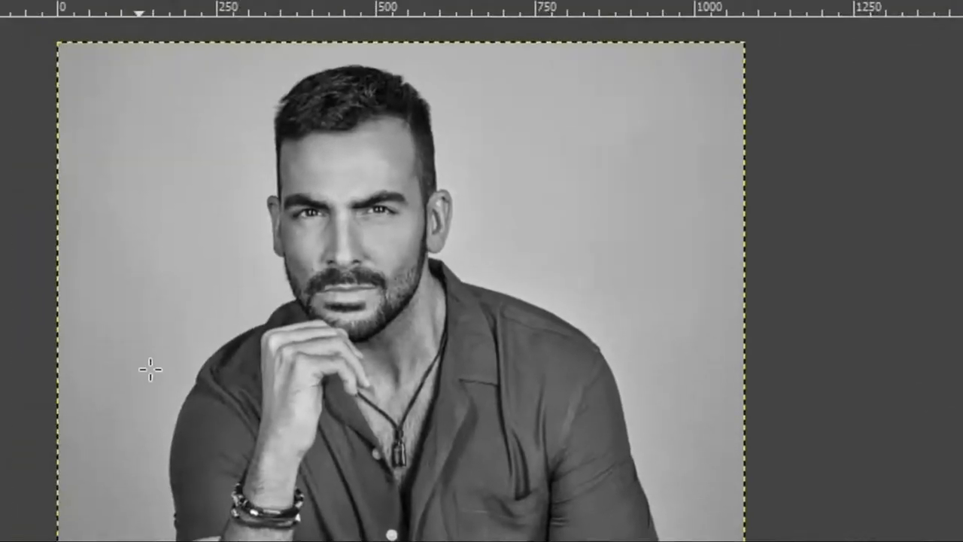
- Browse the Filters > Edge-Detect submenu for the grey copy layer
click(253, 27)
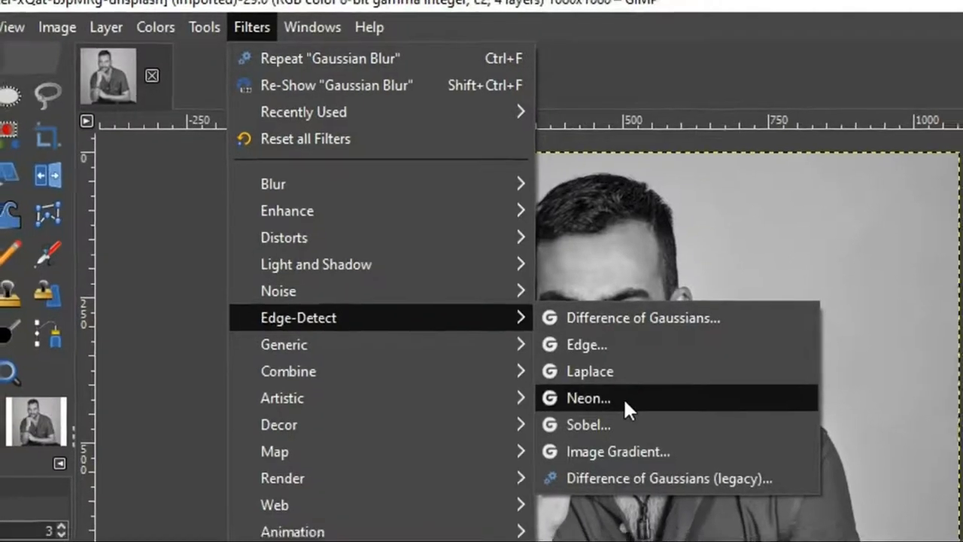
- Apply the Neon edge-detect effect with default settings to the grey copy
click(587, 398)
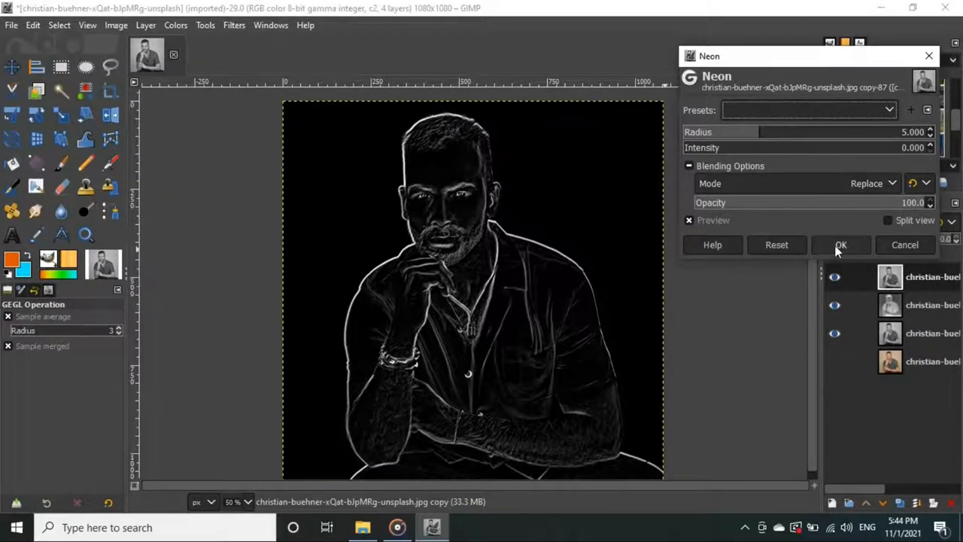
click(840, 244)
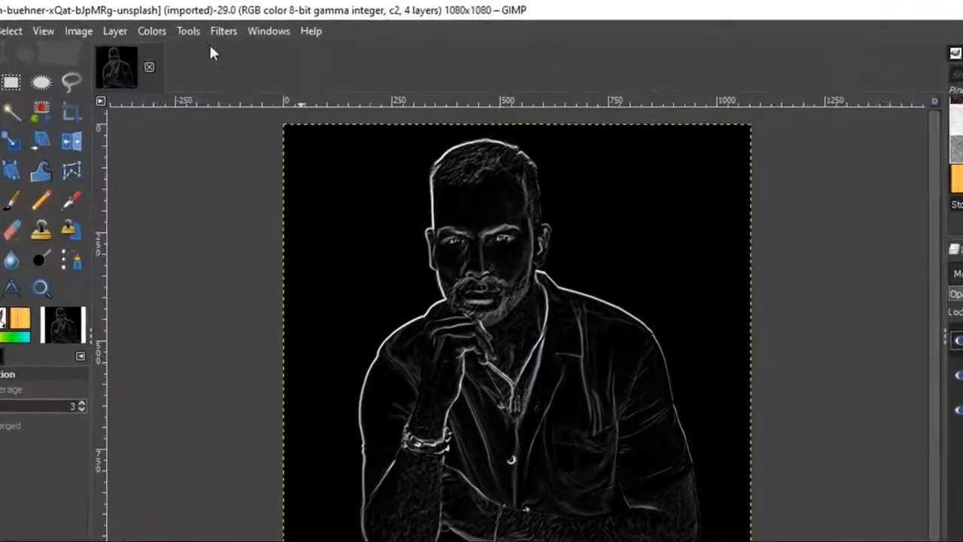
- Invert the Neon layer so the outlines become dark on white
click(151, 31)
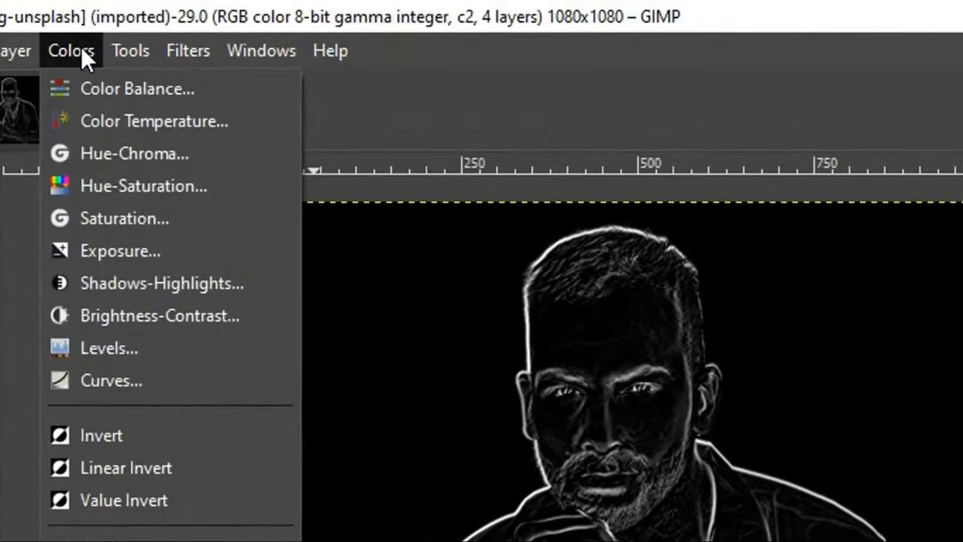
mouse_move(129, 428)
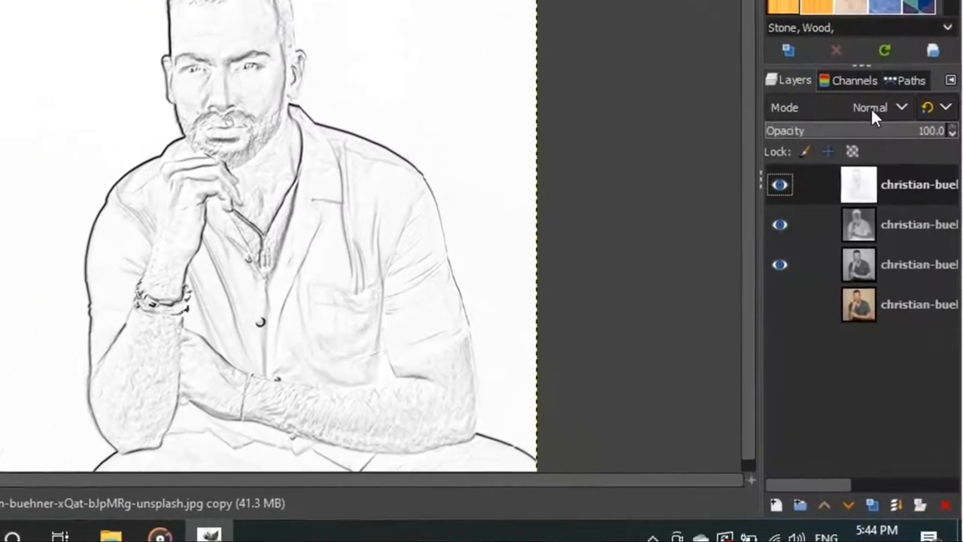
- Set the outline layer's mode to Multiply for darker, bolder sketch lines
click(885, 105)
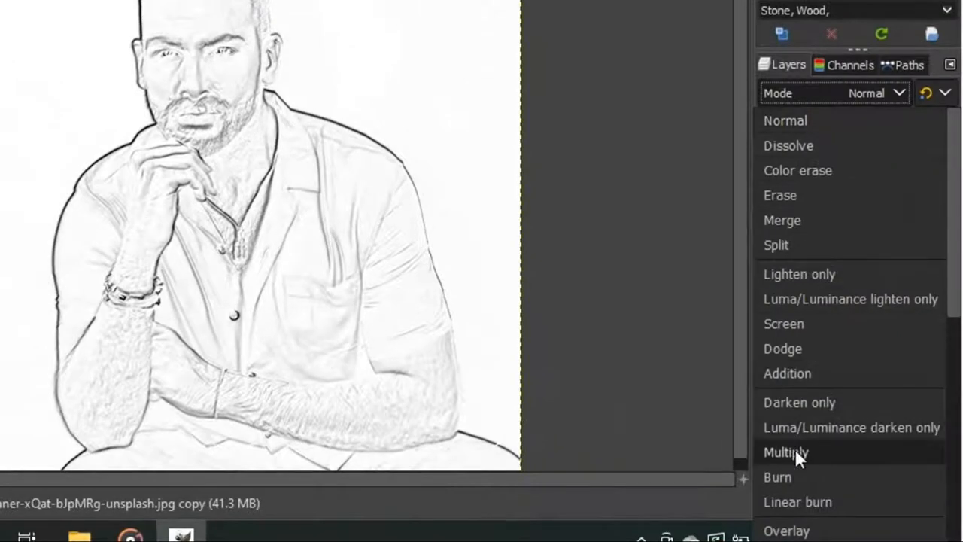
click(789, 452)
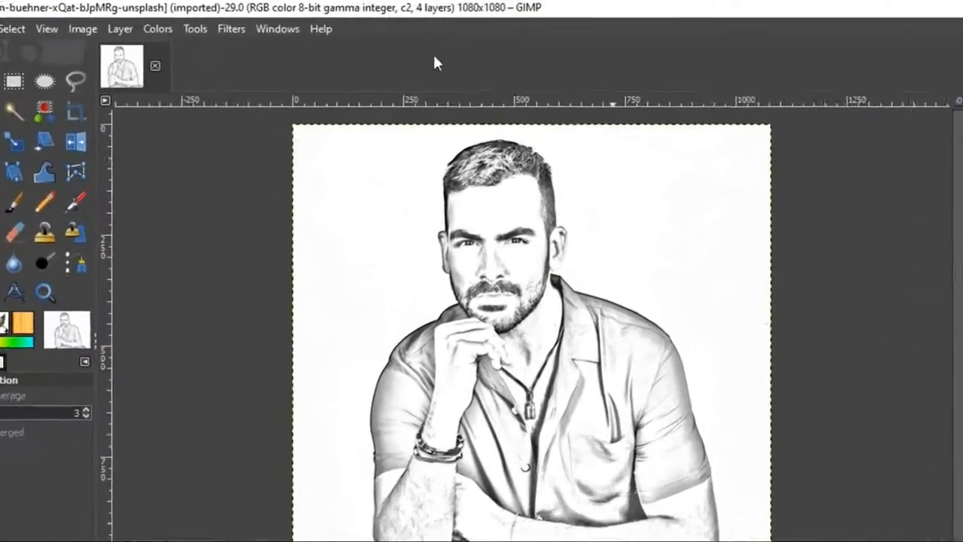
click(157, 29)
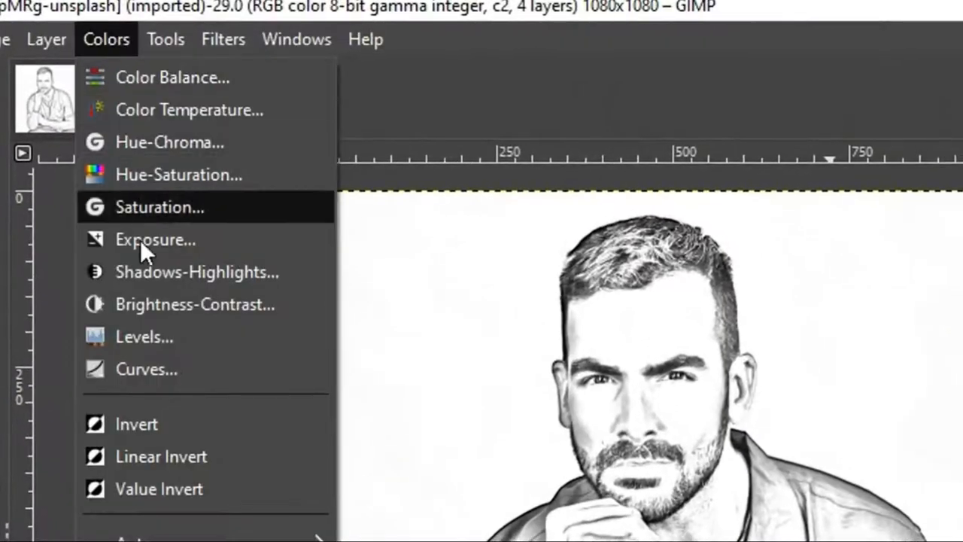
- Apply a Levels adjustment with the midtone input slider at about 0.41 to darken the sketch
click(143, 337)
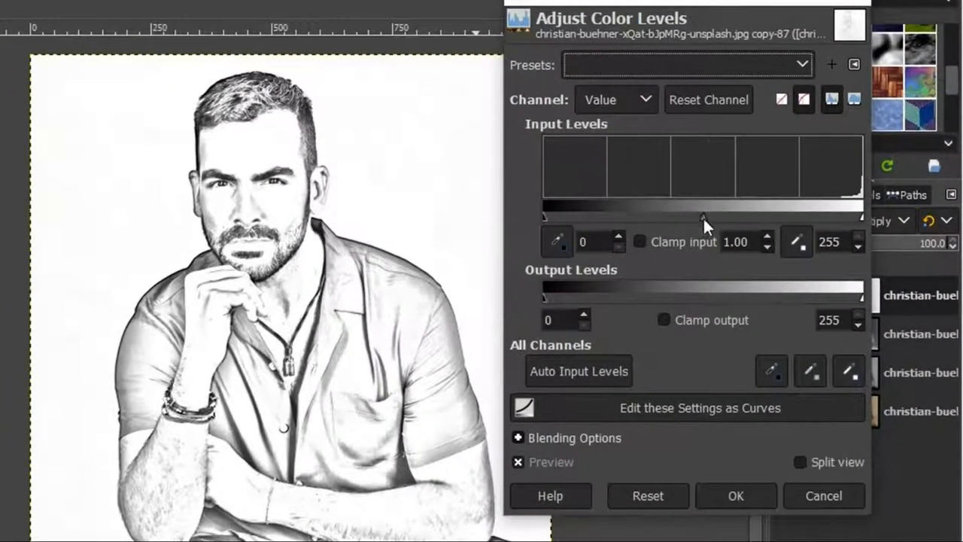
drag(704, 217, 721, 217)
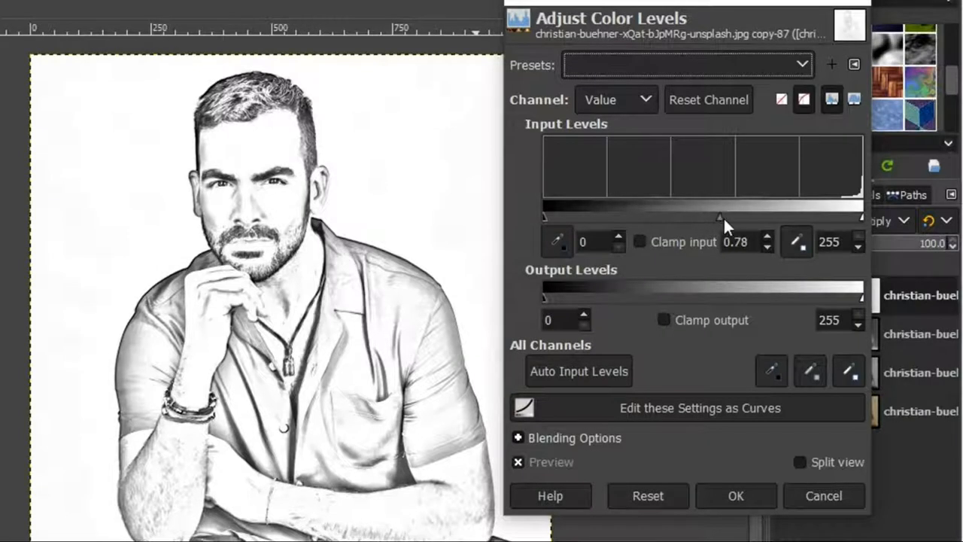
drag(721, 217, 766, 217)
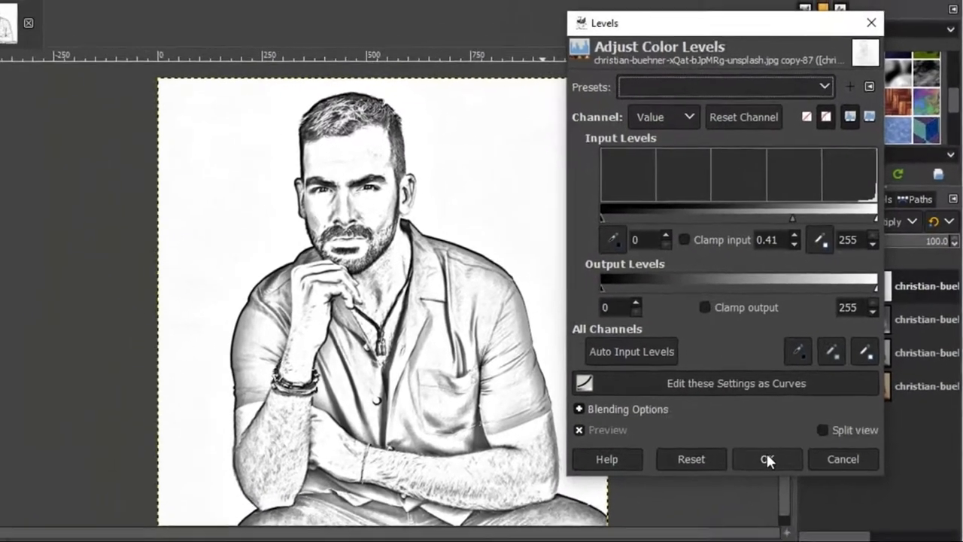
click(768, 459)
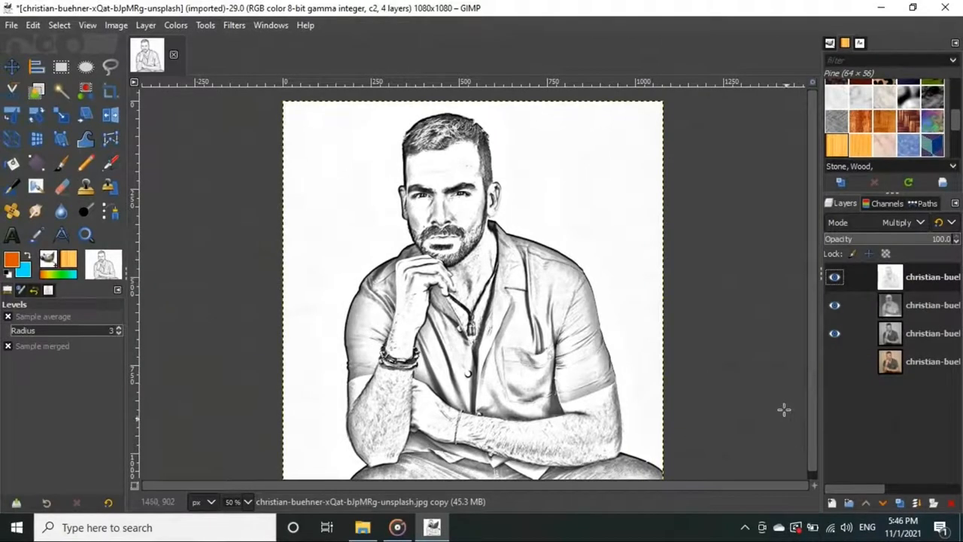